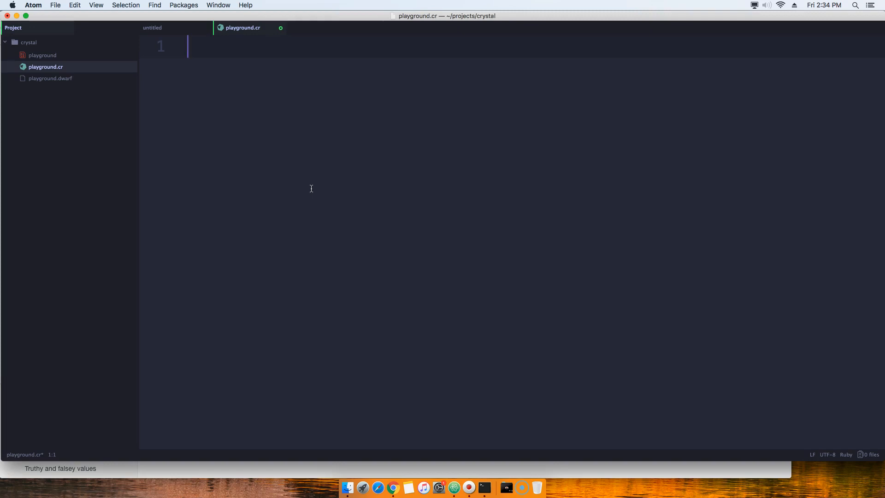
Step: Write the first line: puts "What is your name?"
text(puts)
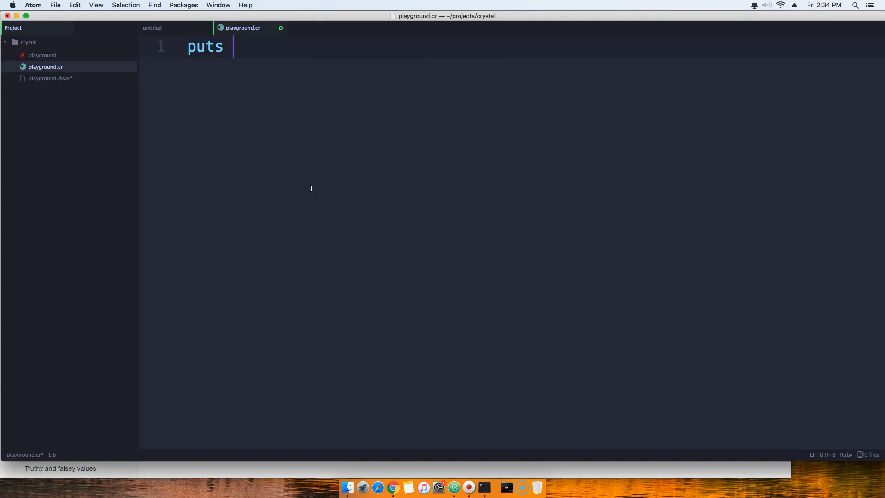
text("What ")
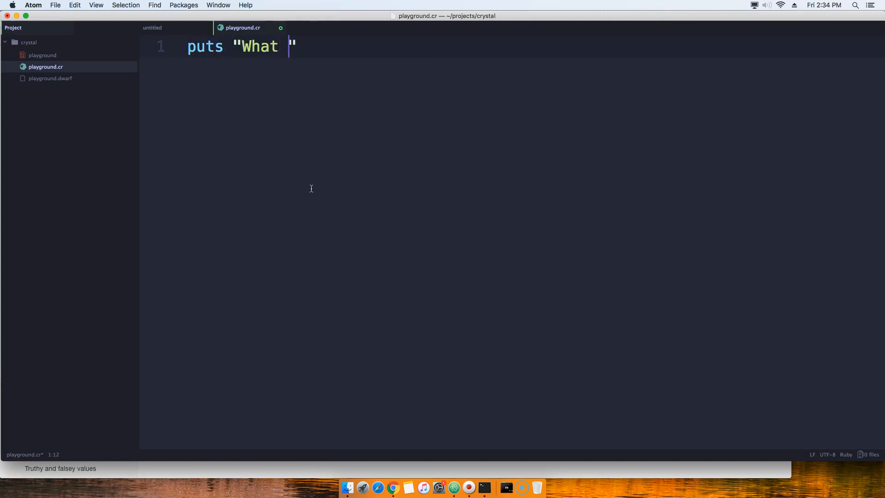
text(is your name)
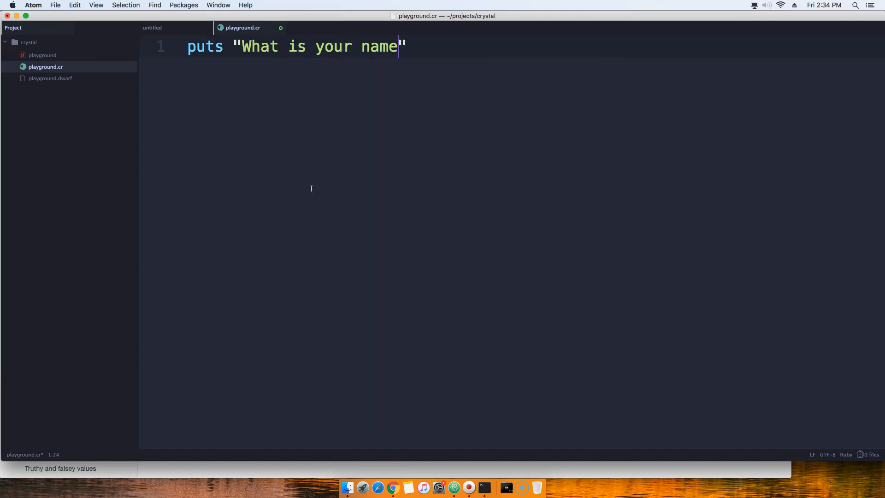
text(?)
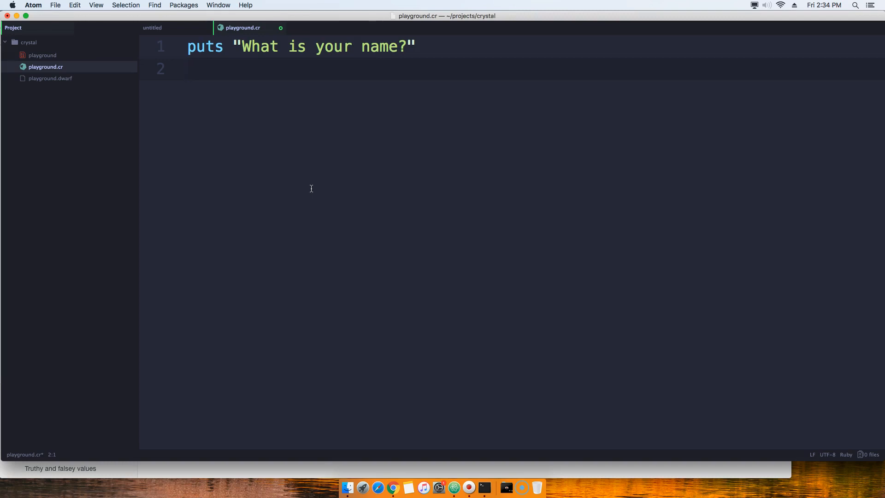
Step: Add the second line name = gets to store the user's reply
text(name)
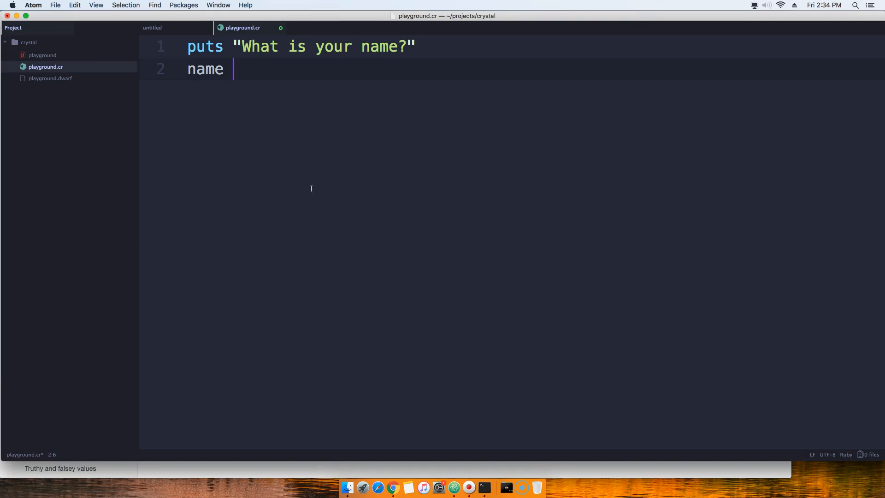
text(= get)
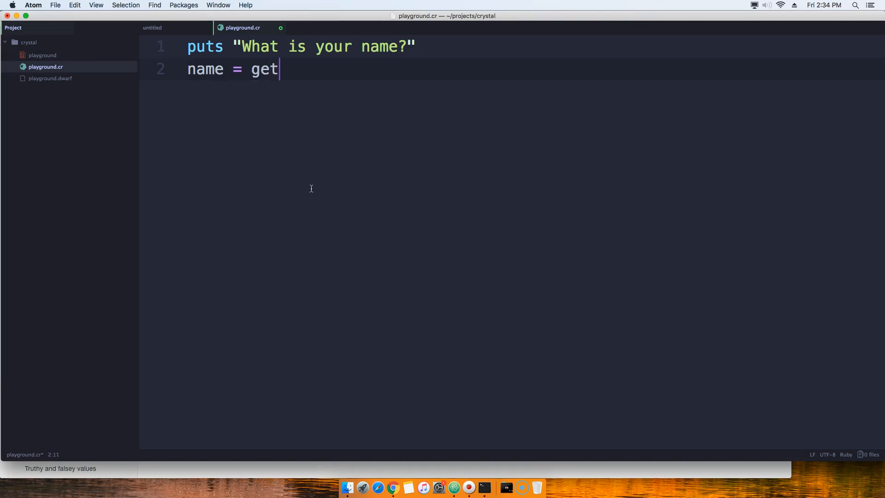
text(s)
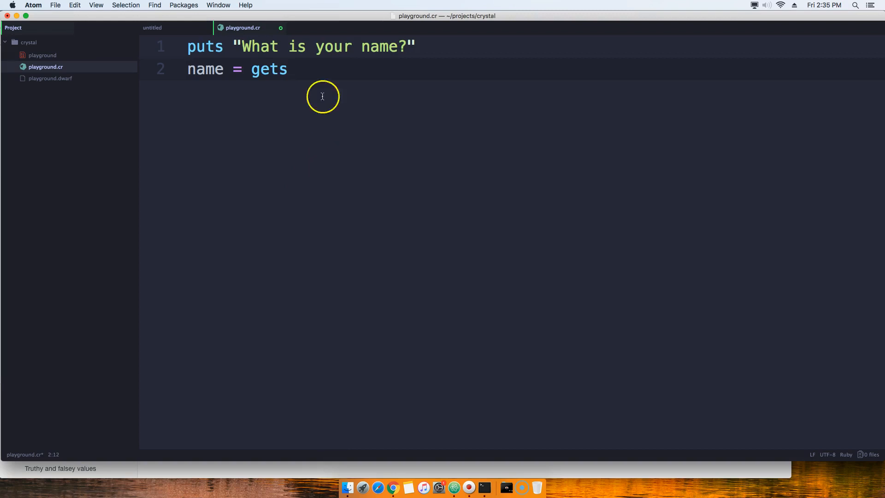
click(261, 69)
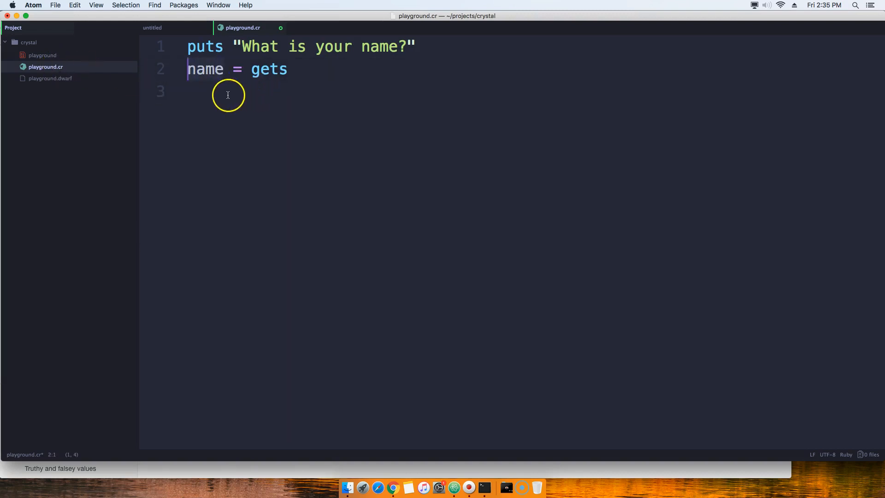
Step: Write line 3 as puts "Welcome back #{name}" to greet the user by name
click(227, 92)
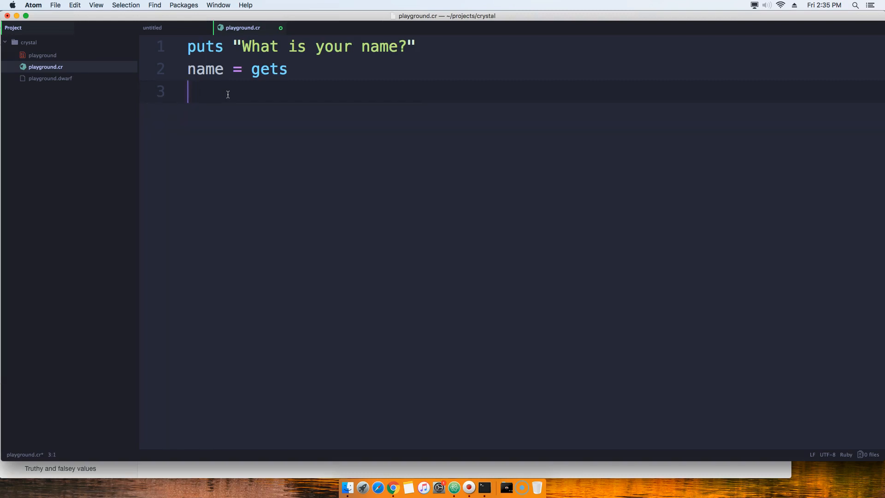
text(puts ")
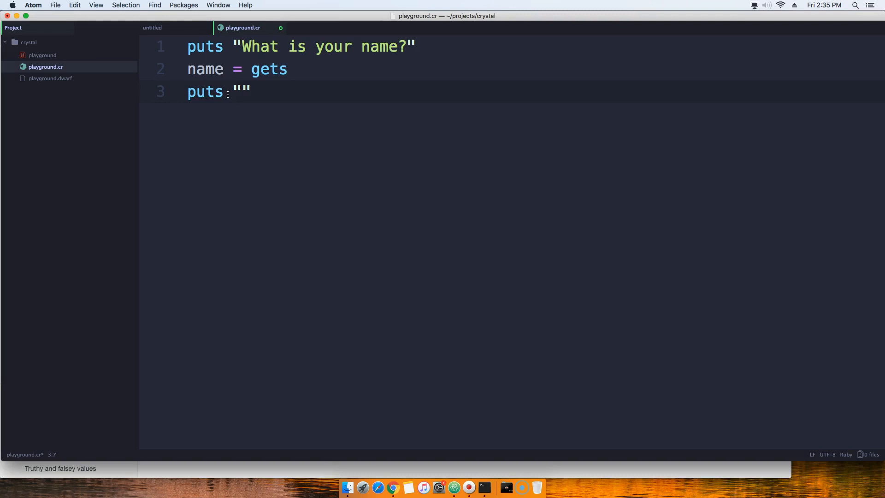
text(We)
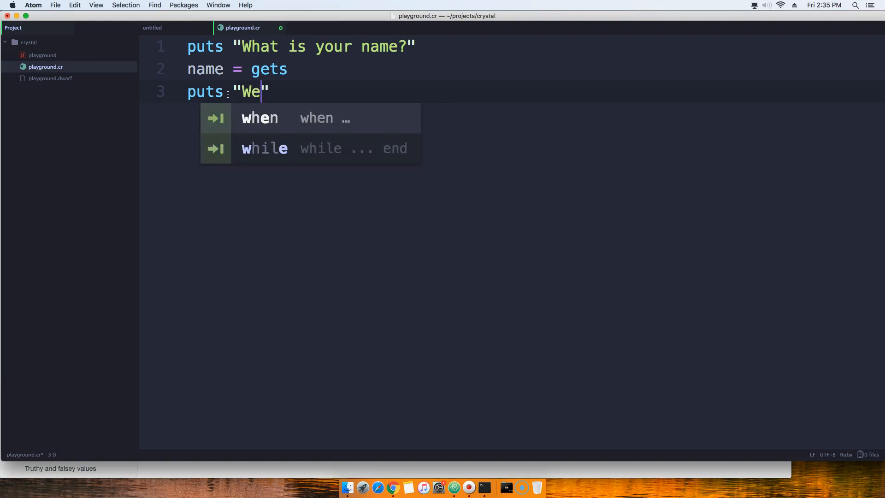
text(lcome back)
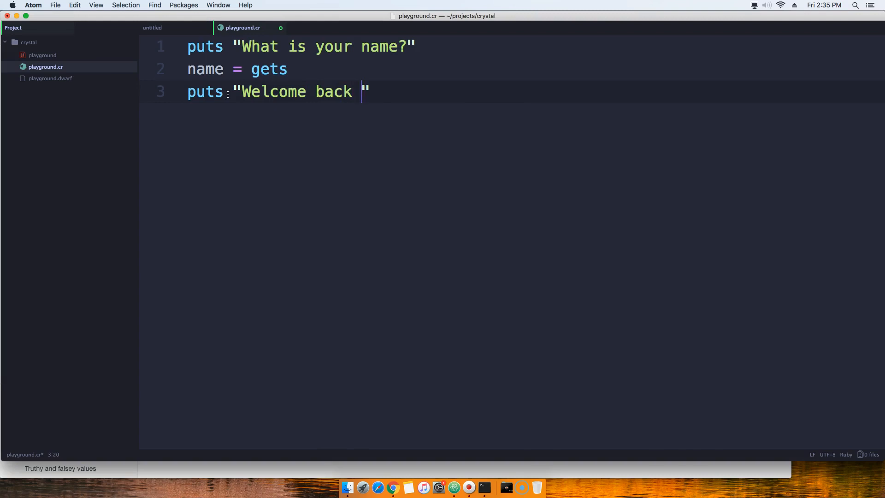
text(#{})
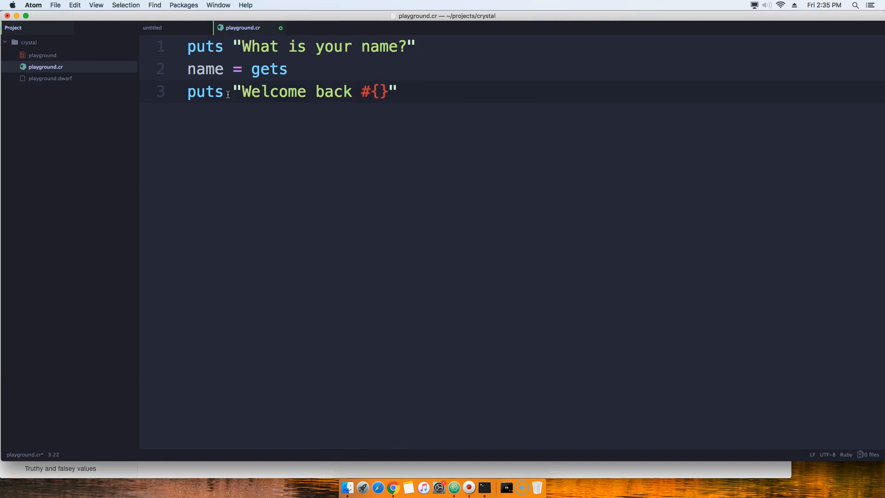
text(na)
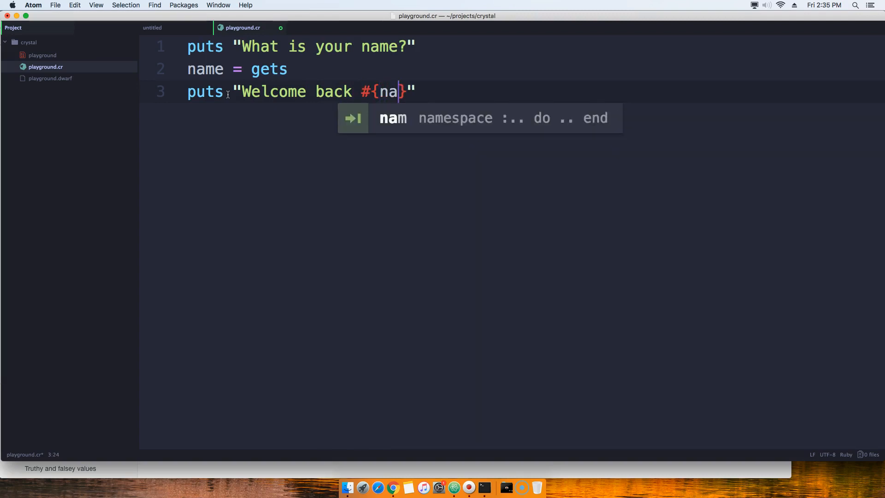
text(me)
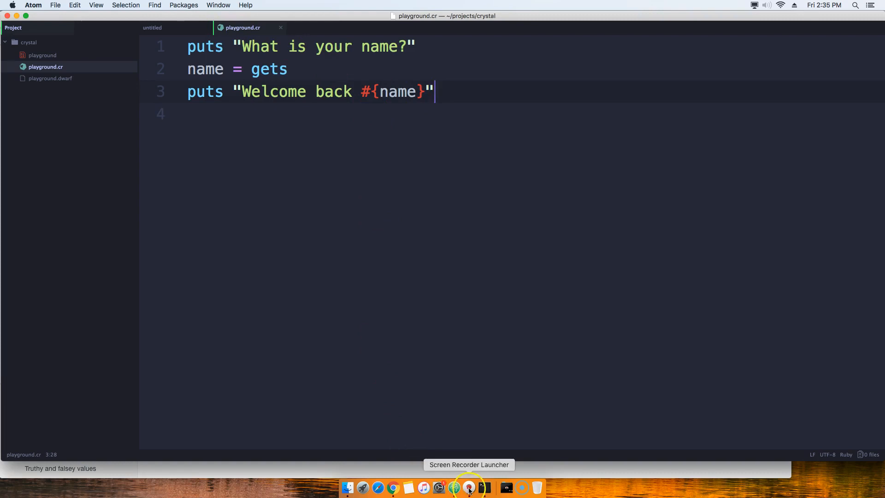
Step: Run playground.cr in Terminal and answer the name prompt with 'Joe Santos Garcia'
click(484, 487)
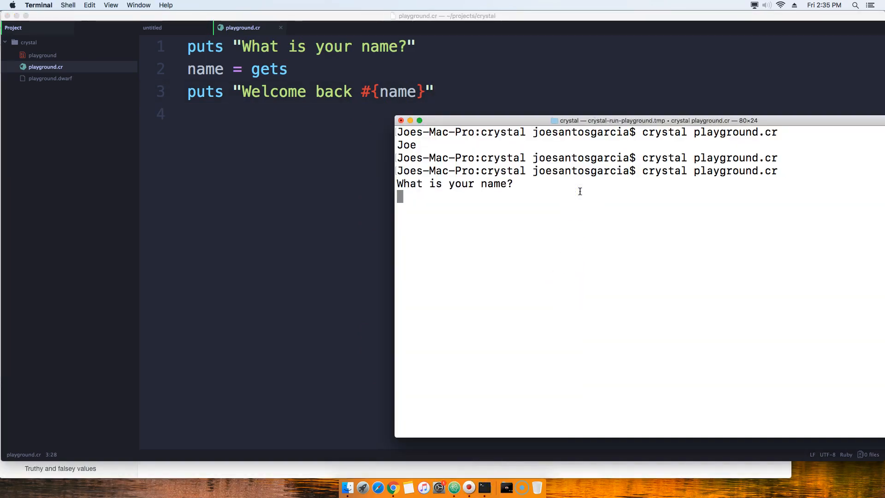
mouse_move(581, 186)
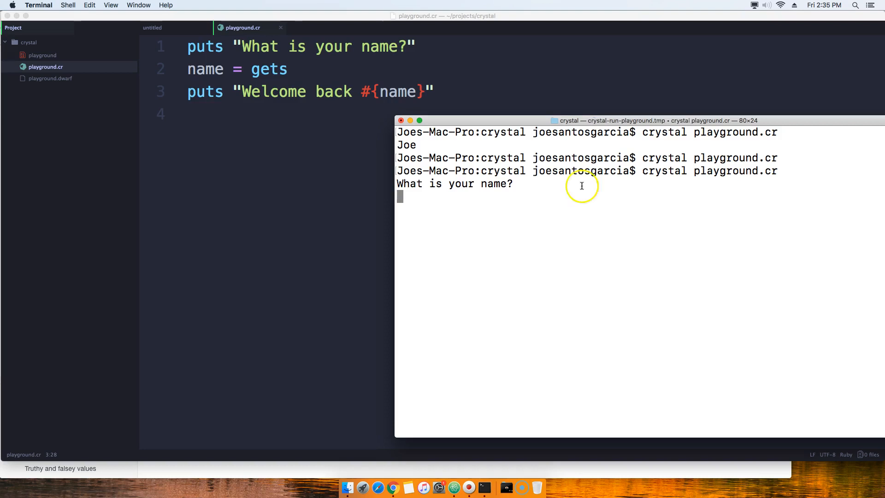
mouse_move(408, 194)
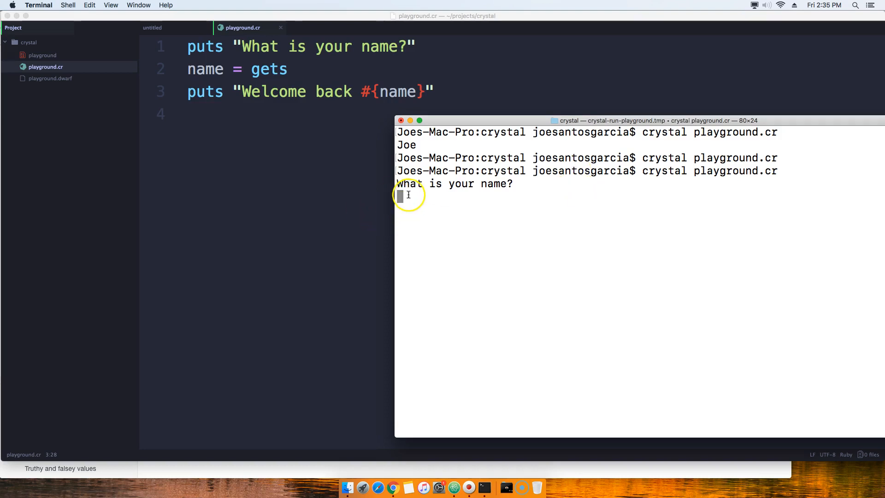
mouse_move(515, 198)
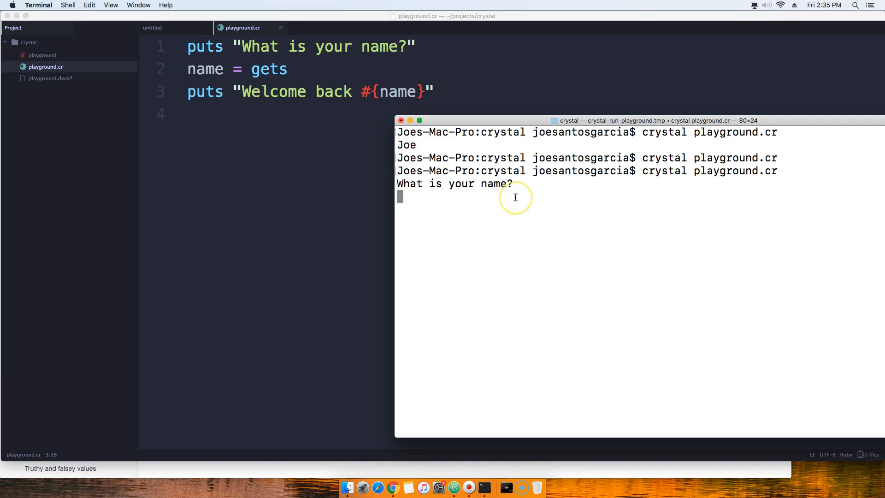
mouse_move(515, 196)
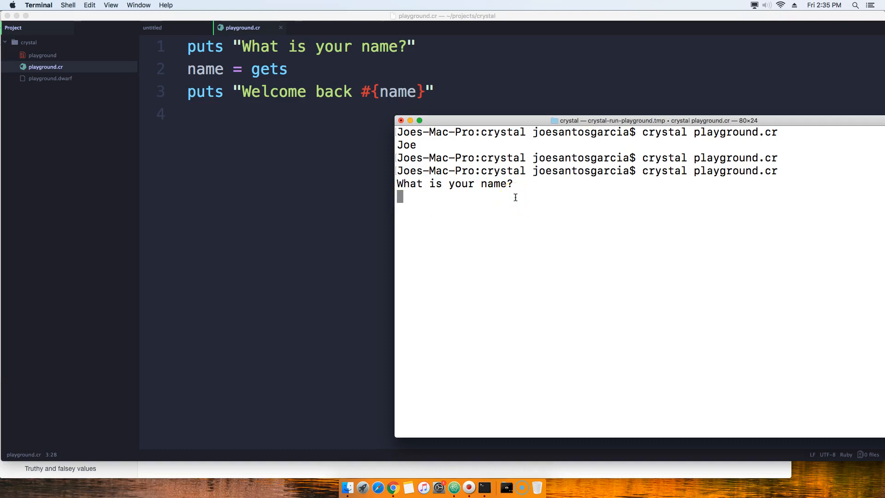
text(Joe San)
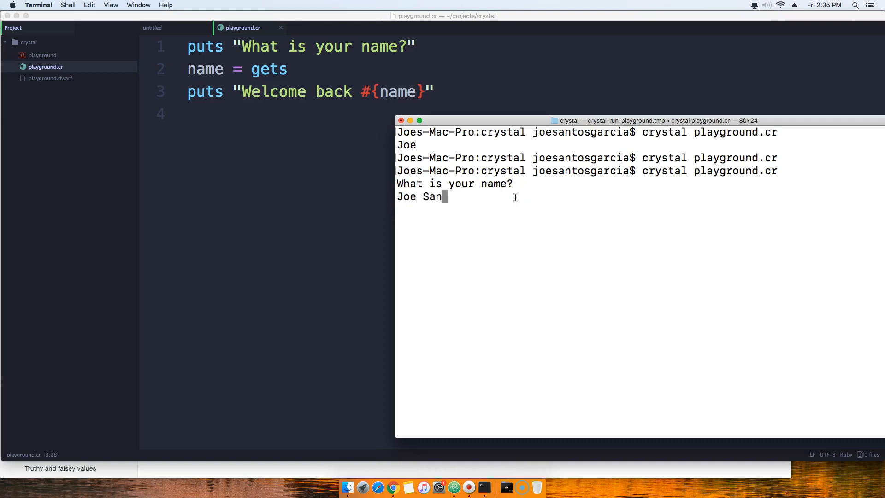
text(tos Garcia)
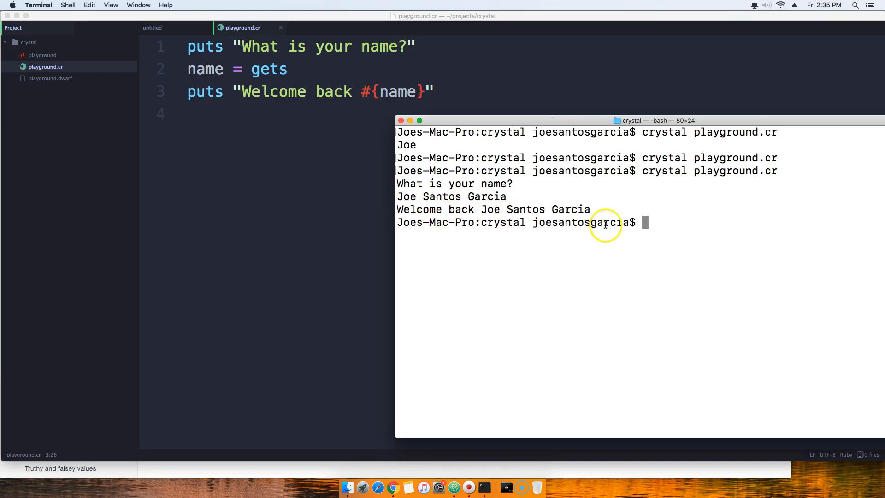
mouse_move(526, 253)
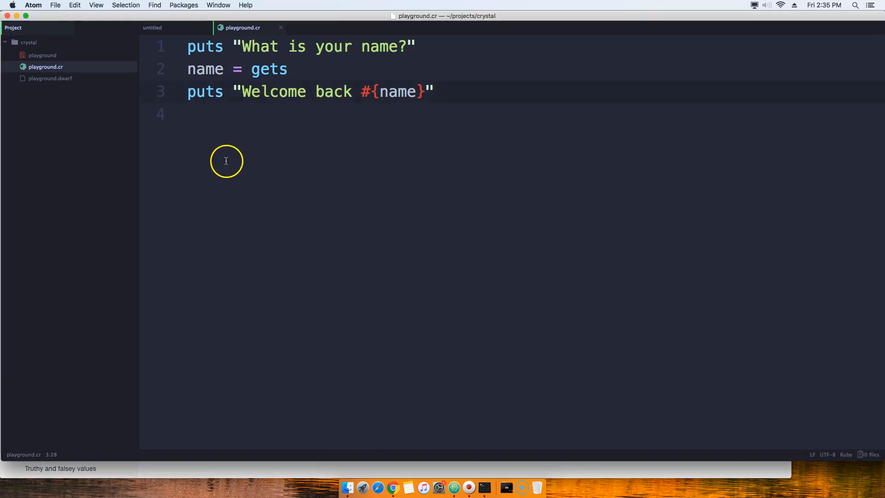
click(304, 69)
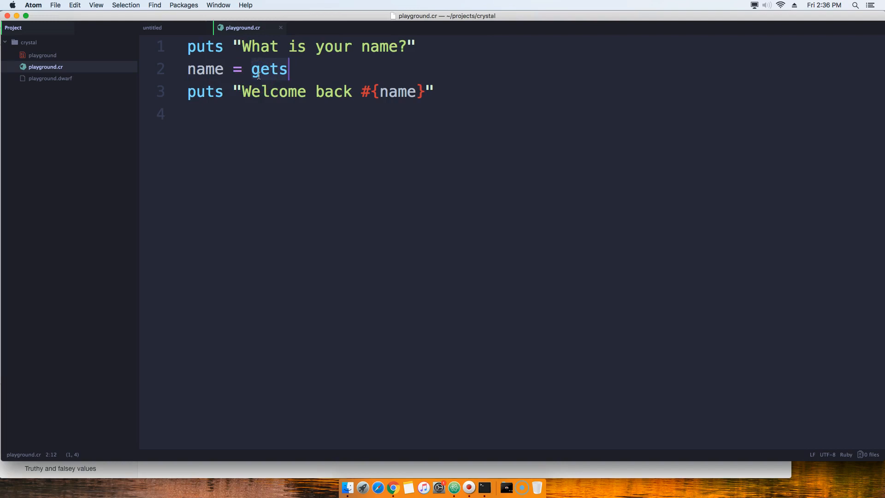
mouse_move(424, 131)
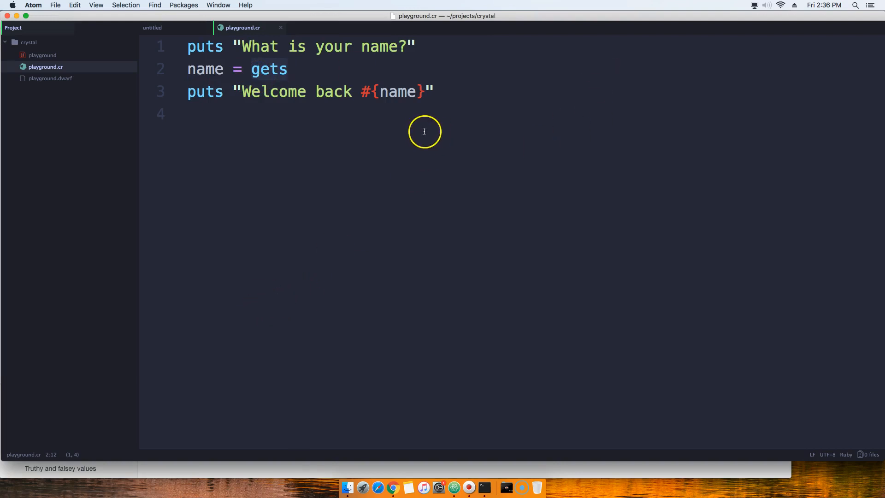